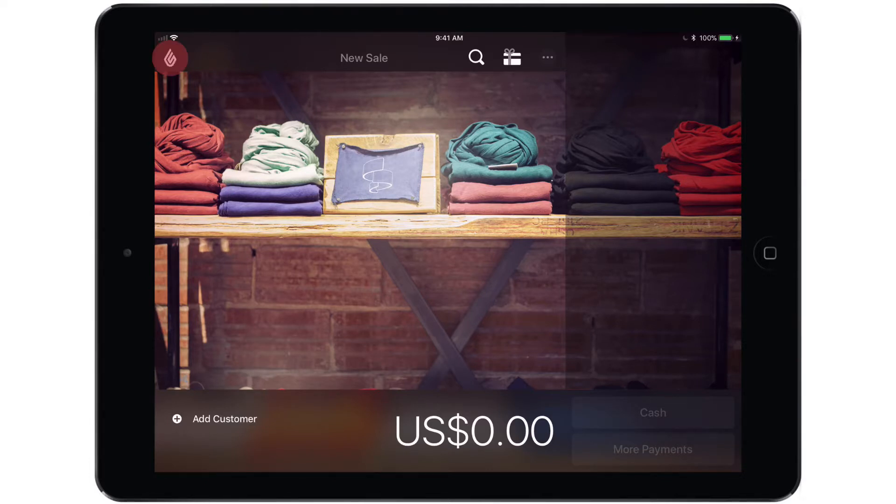
Navigate from the main menu to Settings and into Payment Processing under Sales
click(170, 58)
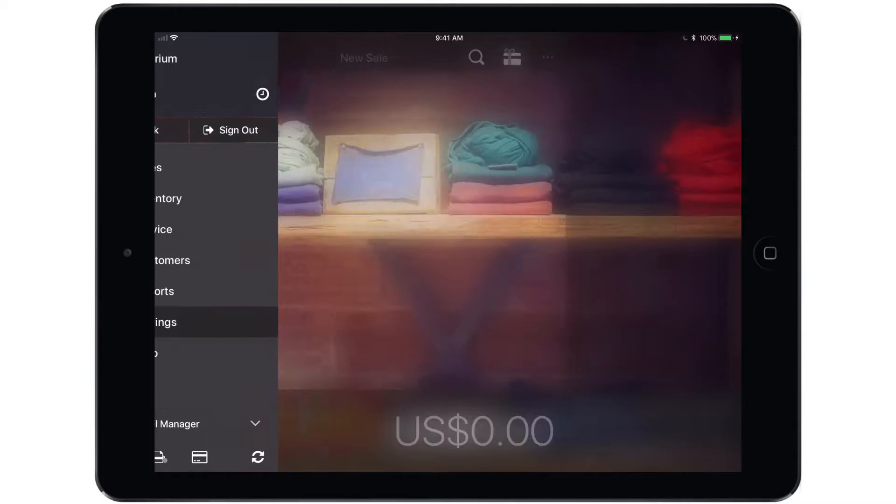
click(165, 322)
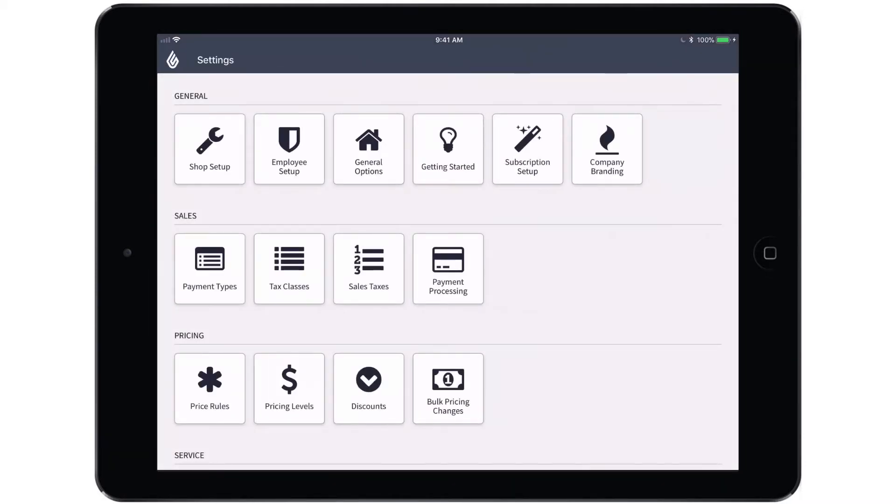
click(448, 269)
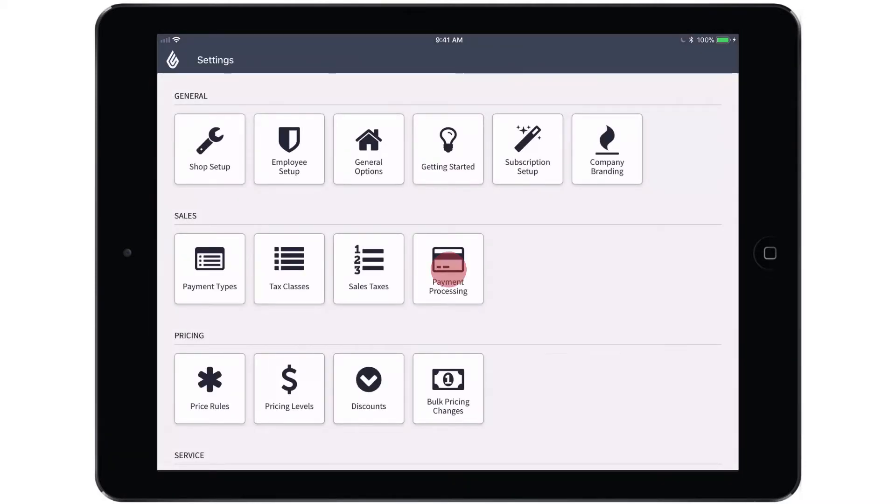
click(448, 269)
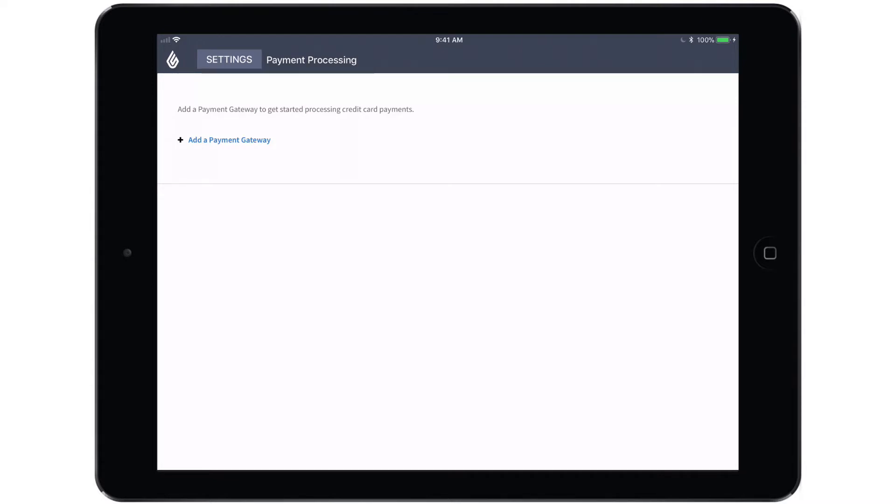
Add a new payment gateway and choose Vantiv triPOS as its processor
click(228, 139)
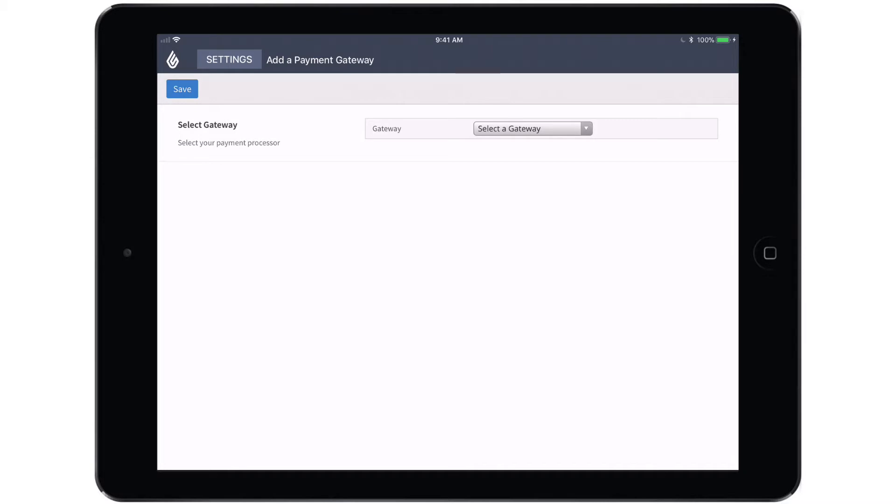
click(531, 128)
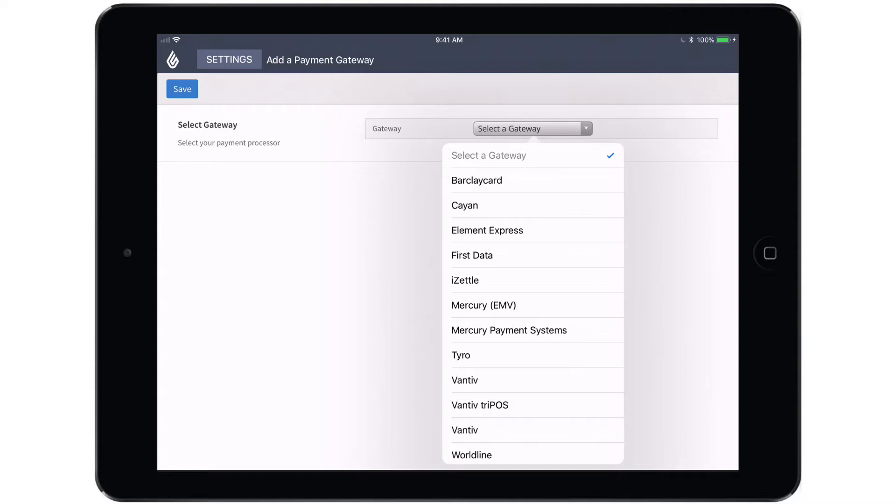
click(479, 404)
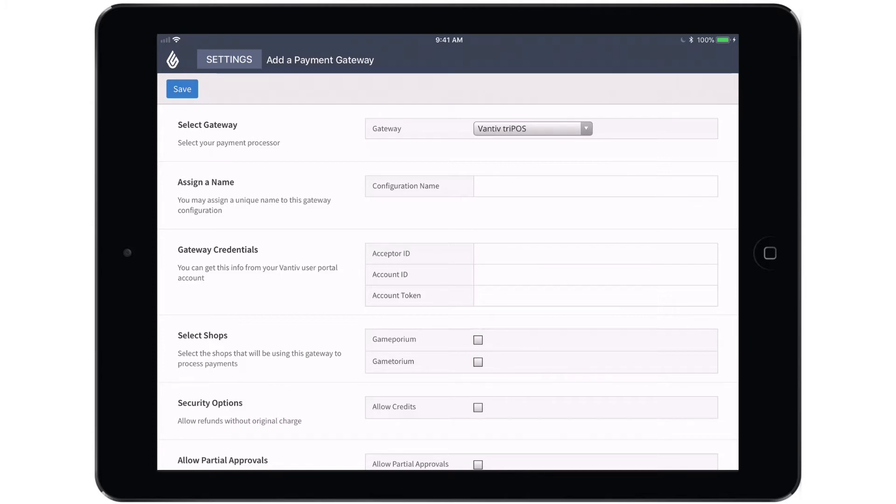
Name the configuration 'triPOS' and paste the Acceptor ID into the gateway credentials
click(594, 186)
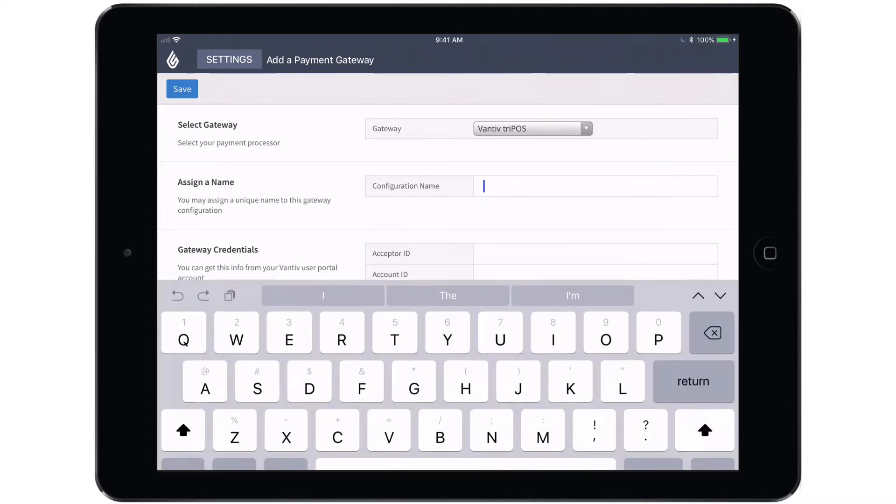
text(riPOS)
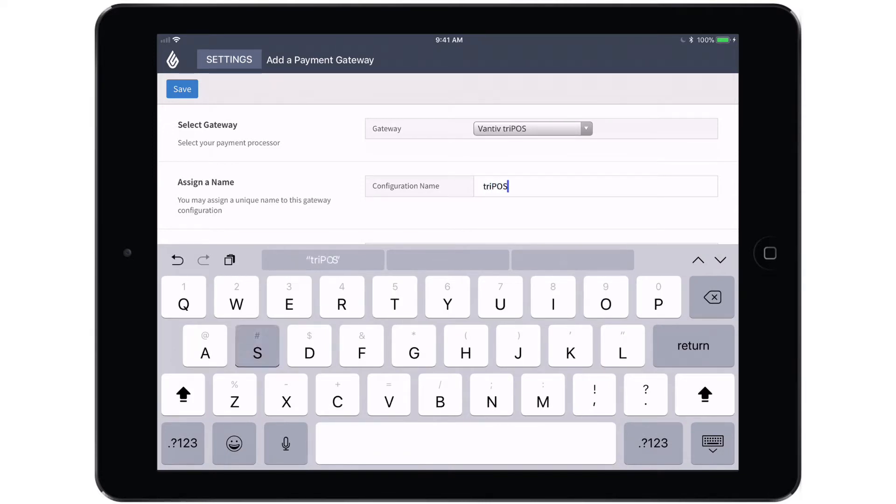
click(710, 442)
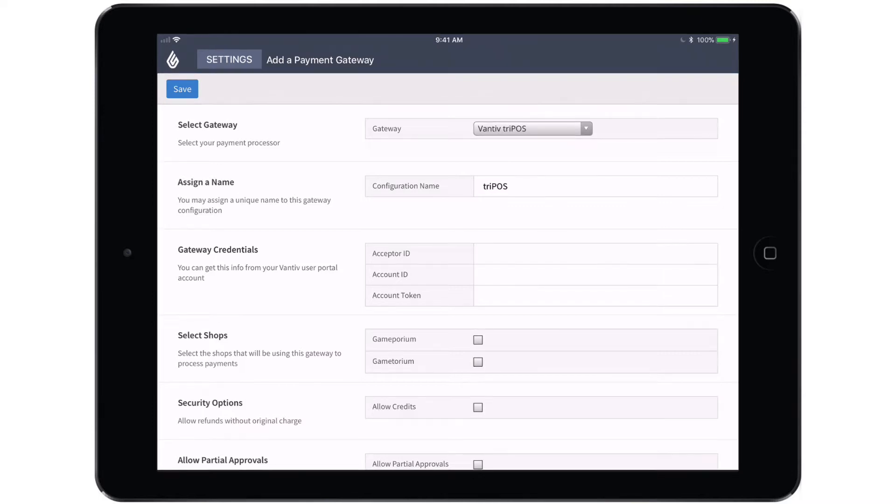
click(594, 253)
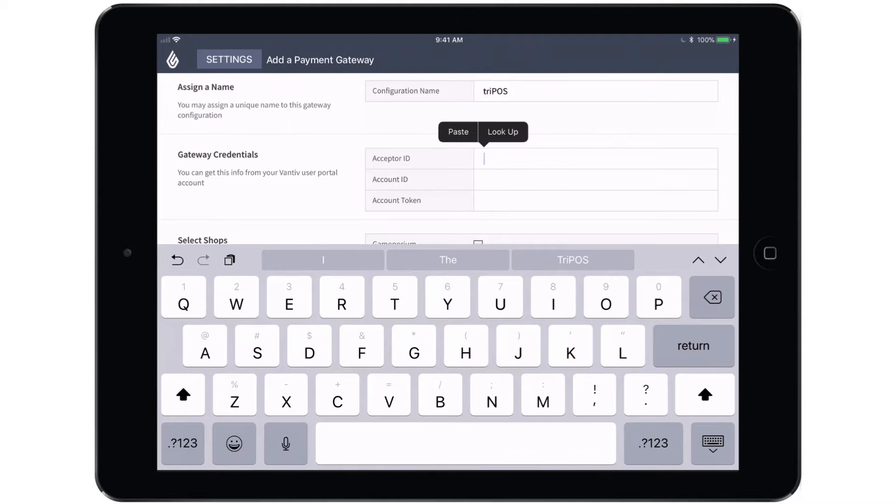
click(457, 132)
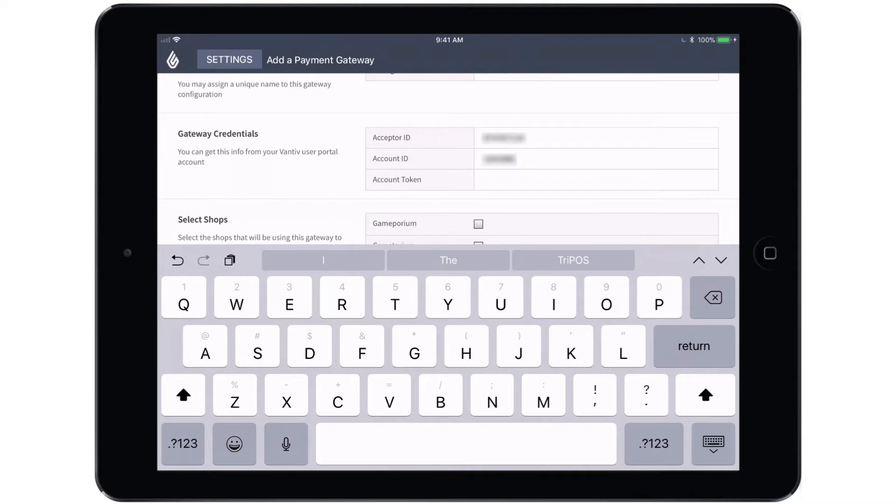
scroll(up, 3)
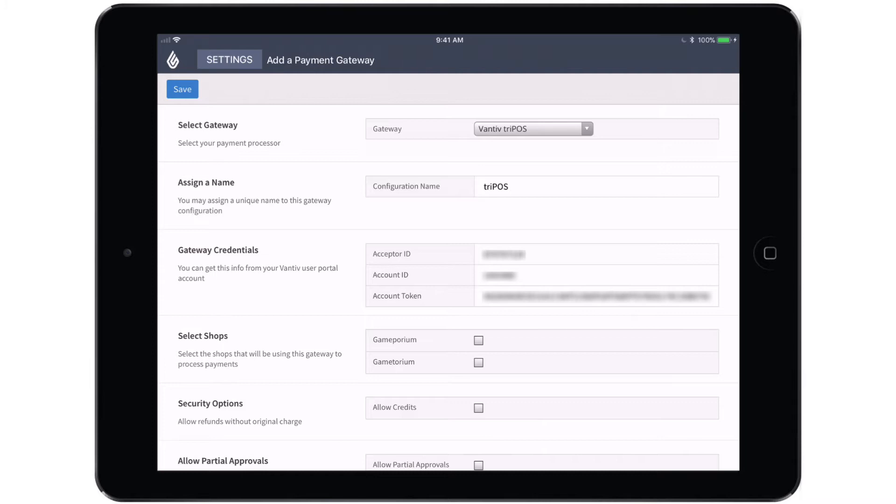
Assign the Gameporium shop and turn on Allow Credits and Allow Partial Approvals
scroll(down, 3)
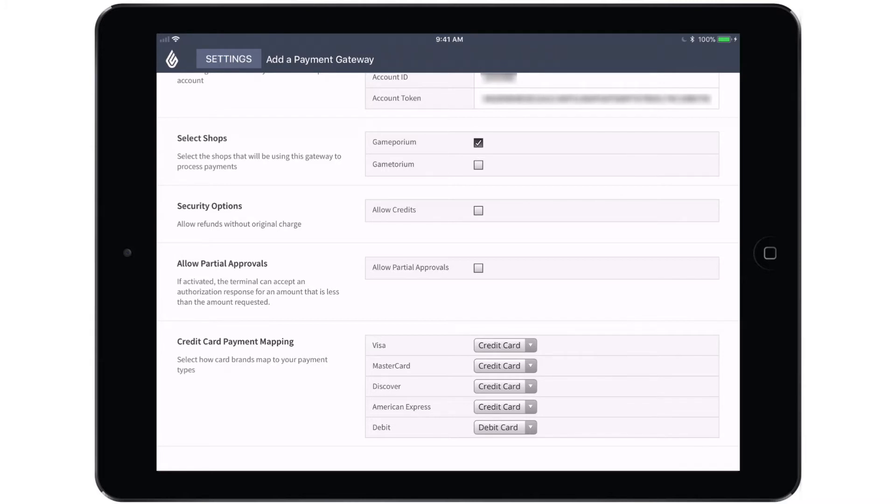
click(478, 210)
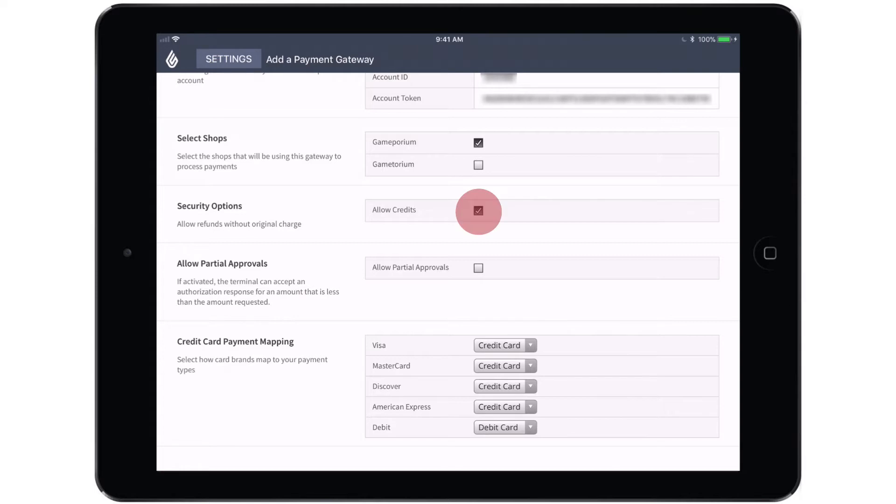
click(478, 210)
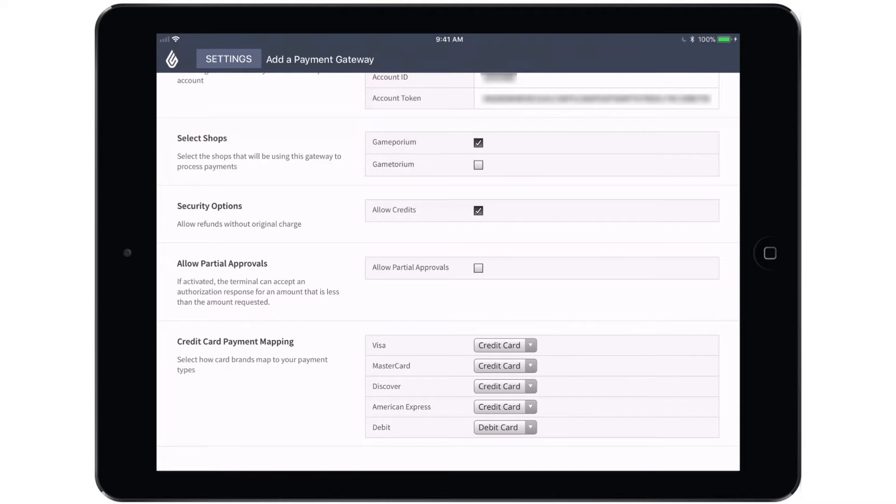
click(478, 268)
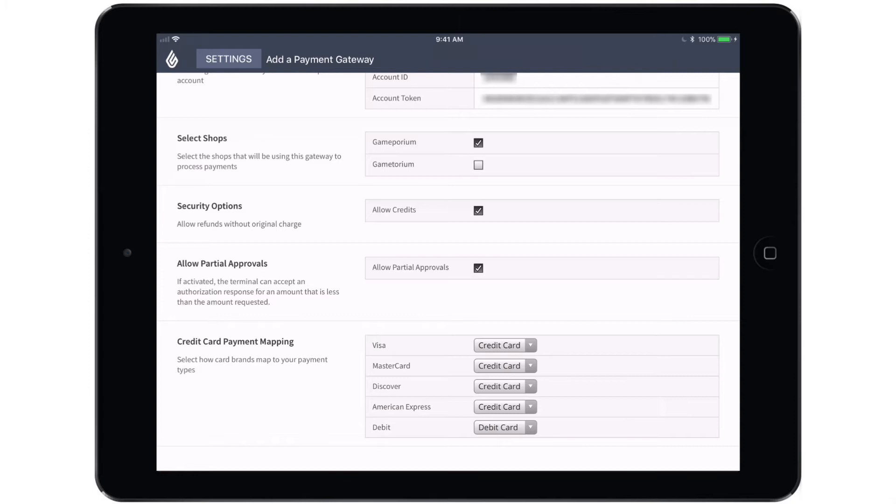
scroll(up, 3)
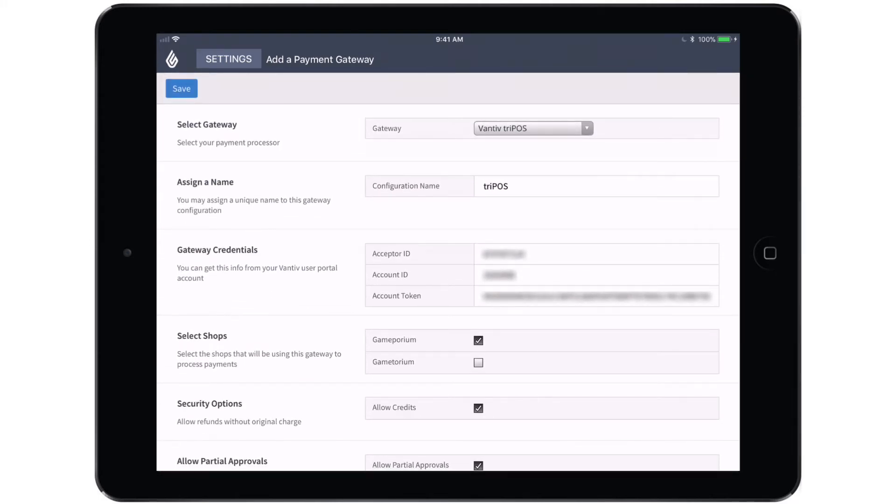
Save the triPOS gateway to the Payment Processing list and bring up the main menu
click(181, 88)
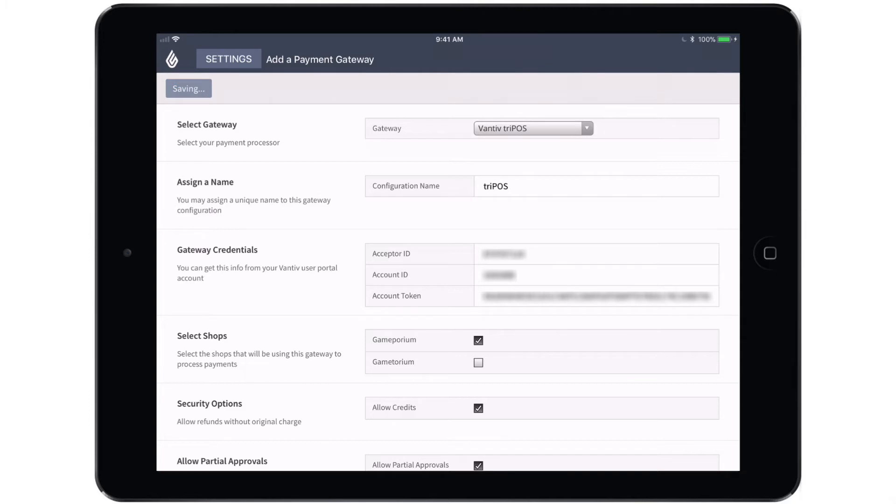
click(188, 88)
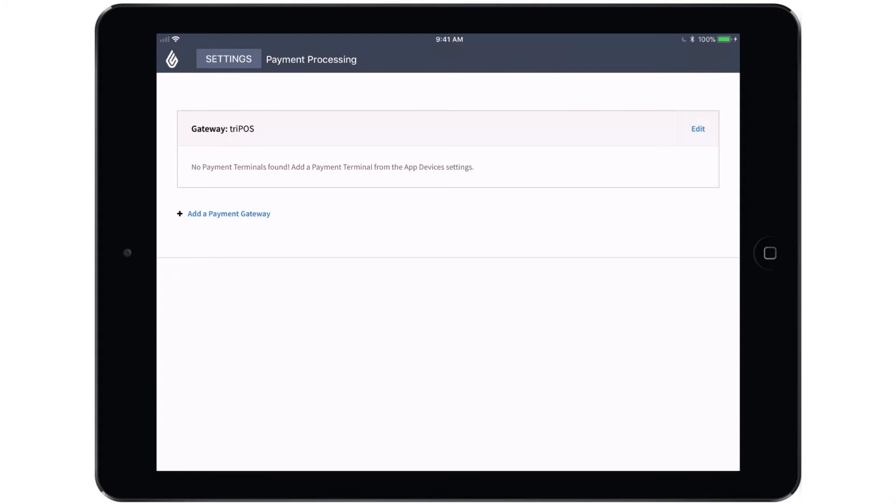
click(171, 58)
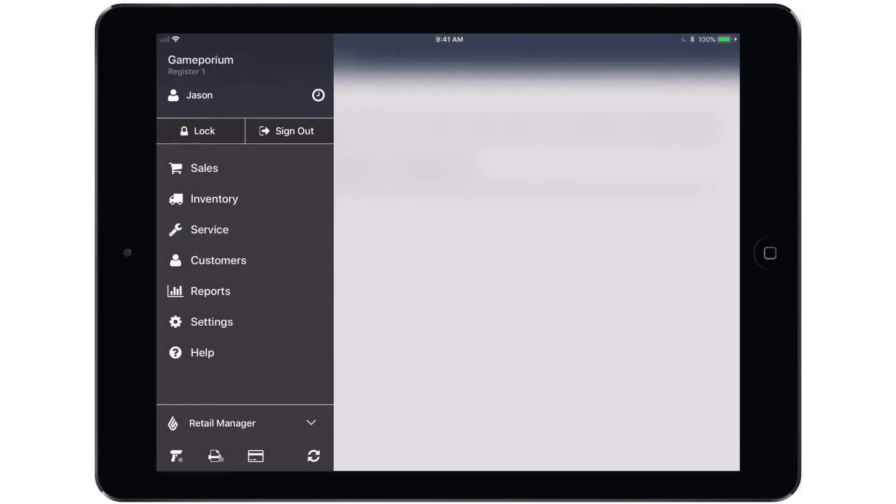
Go to the device's Payment Terminal settings and begin adding a terminal
click(255, 456)
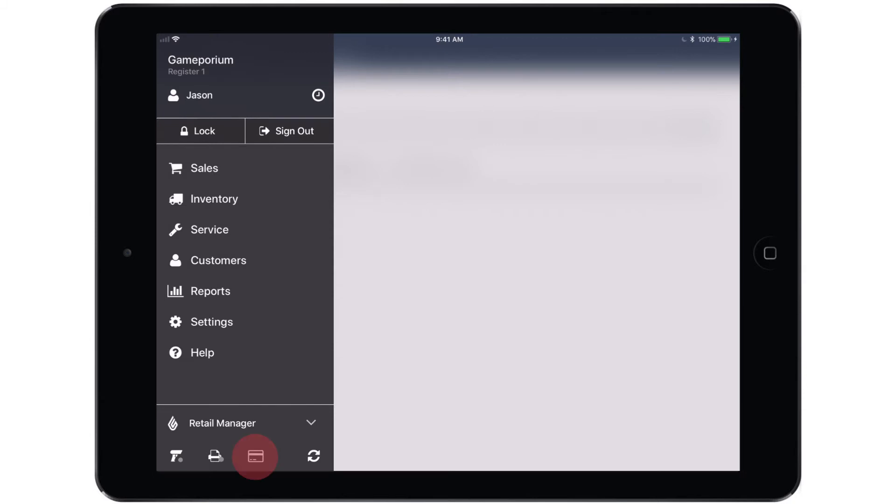
click(255, 457)
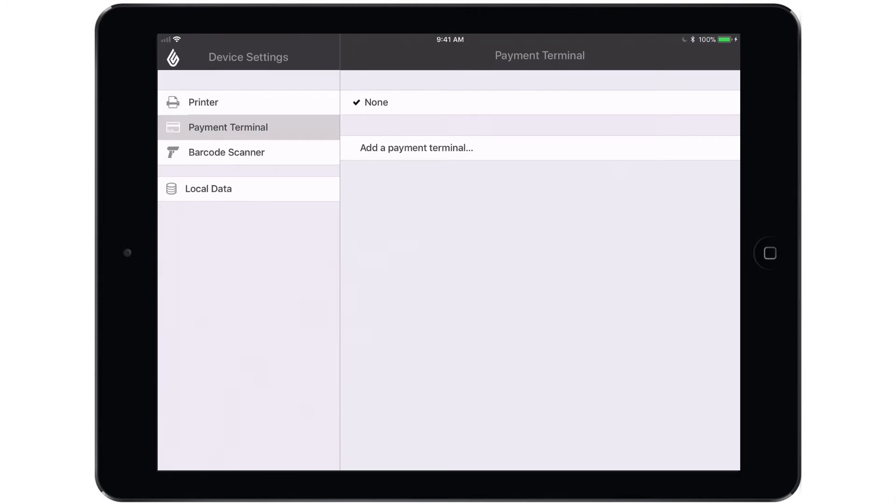
click(416, 148)
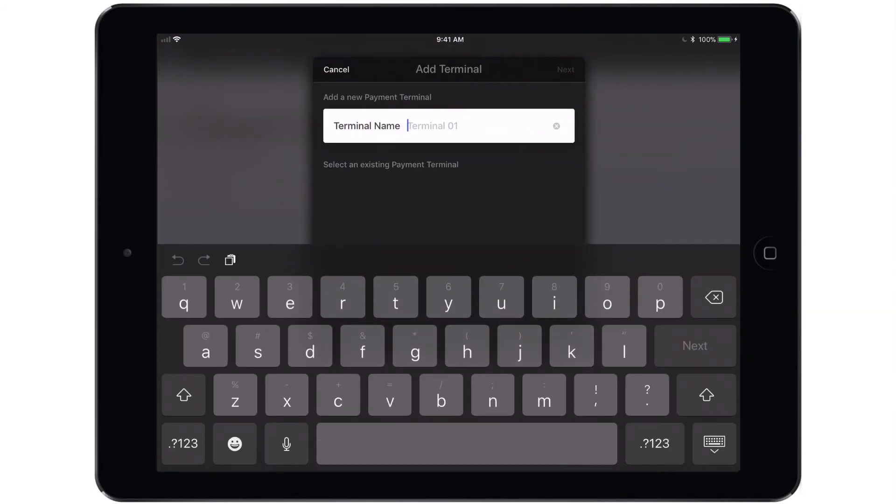
Name the new terminal 'Terminal' and continue to the activation step
text(Te)
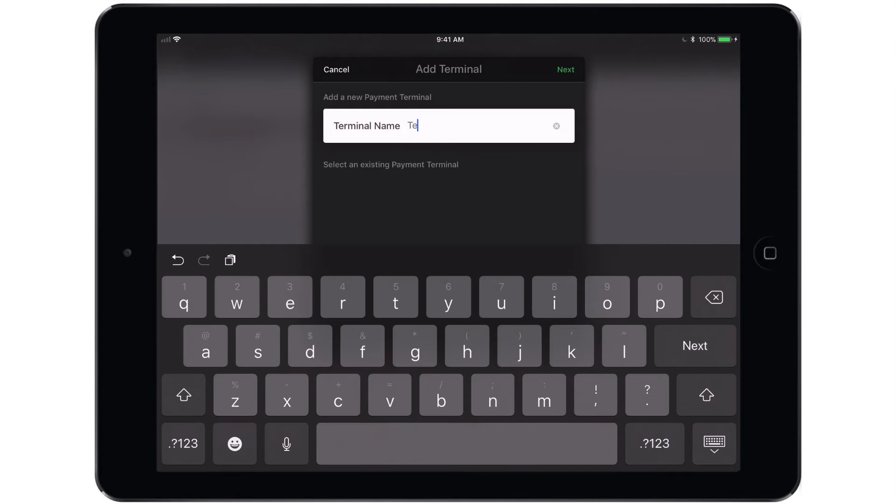
text(rmina)
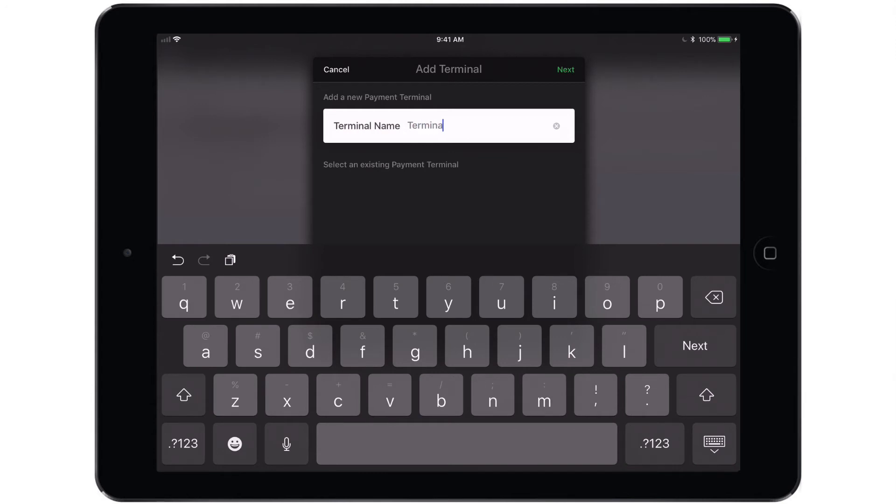
click(712, 443)
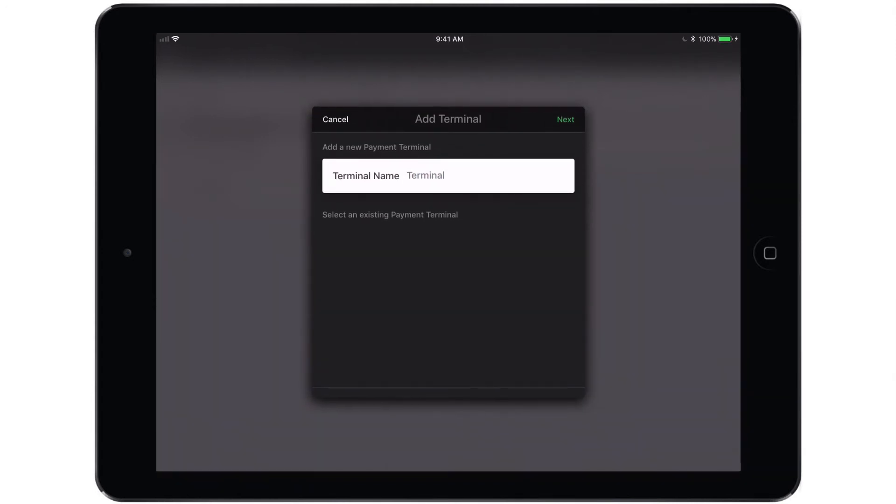
click(565, 120)
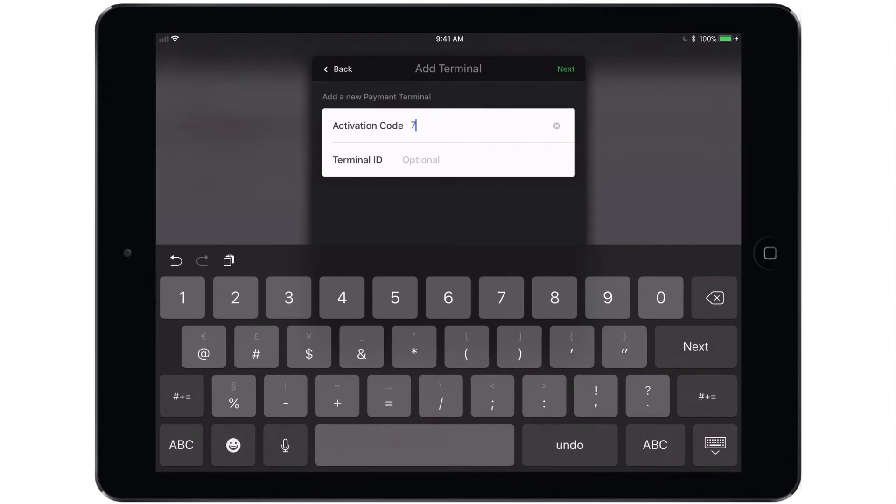
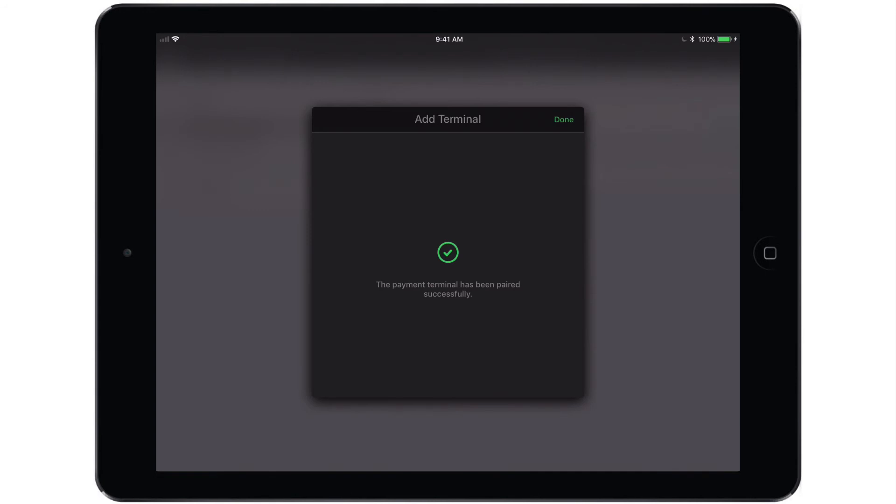
click(563, 119)
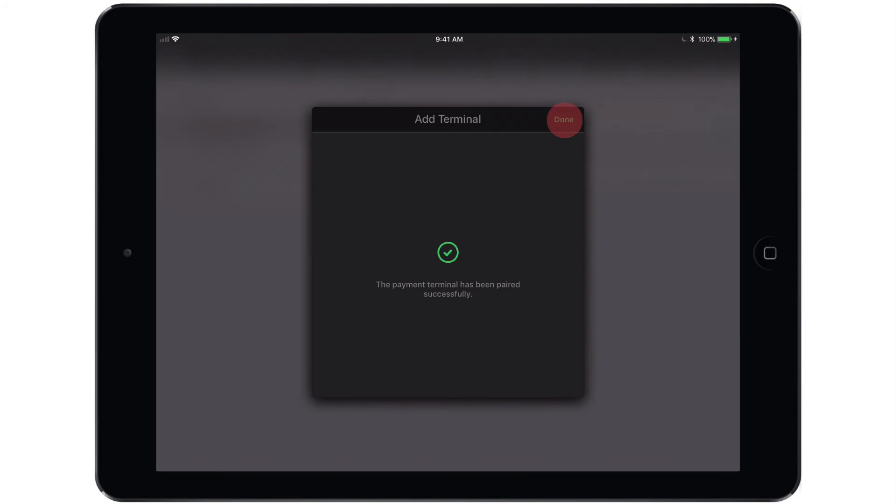
click(562, 120)
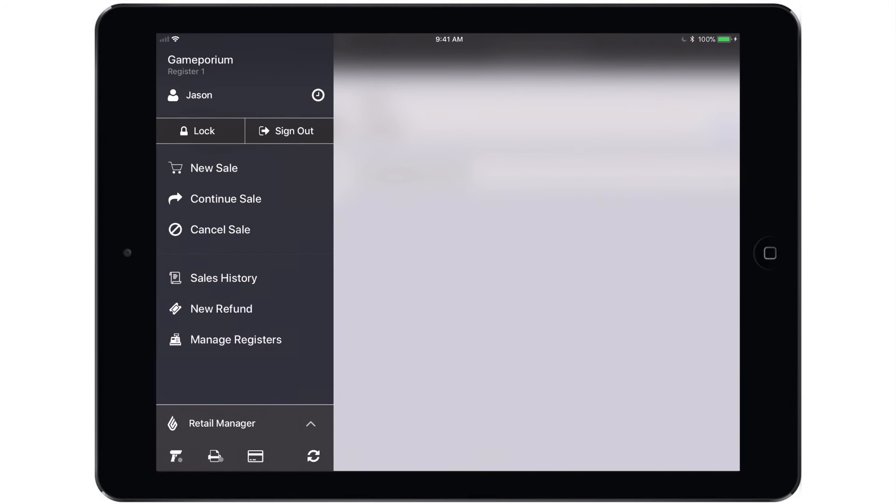
Start a new sale and add one Test Item at US$10.00 to the cart
click(214, 167)
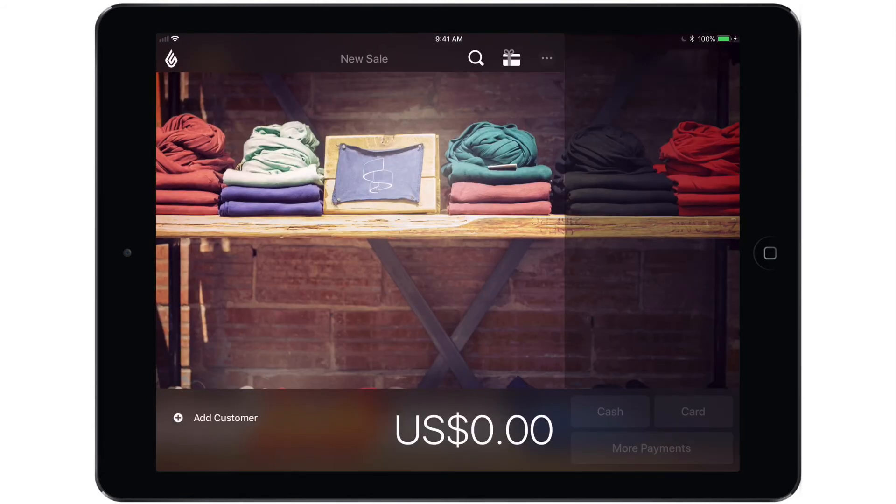
click(475, 58)
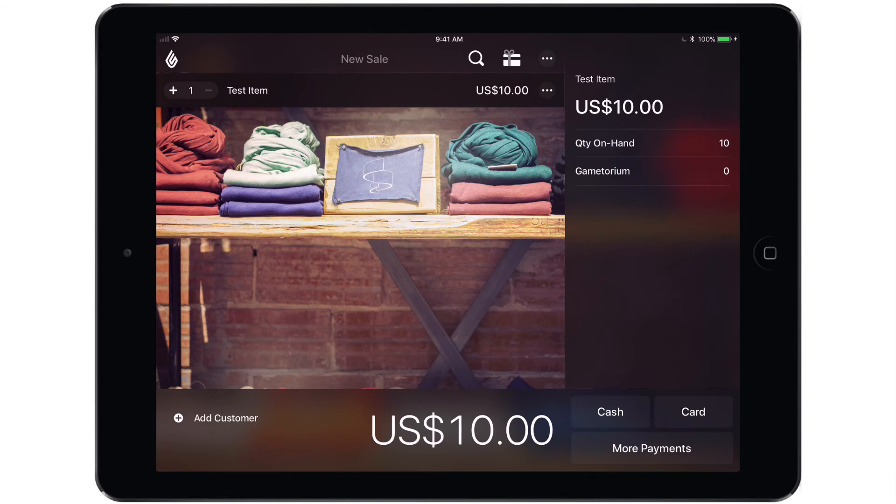
Pay the US$10.00 by card on the terminal and finish the sale
click(693, 412)
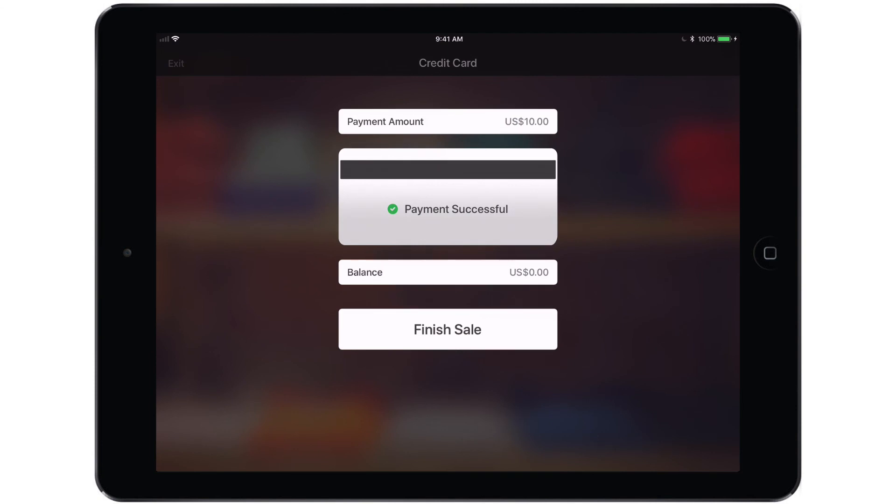
click(447, 329)
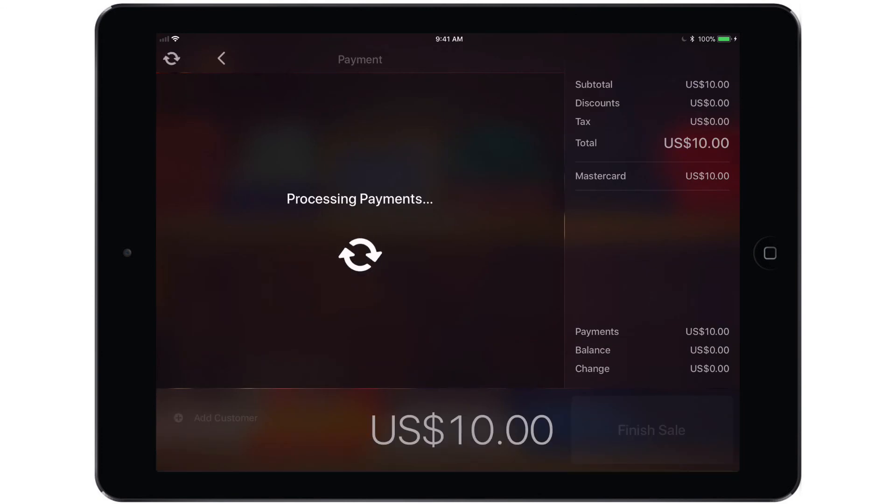